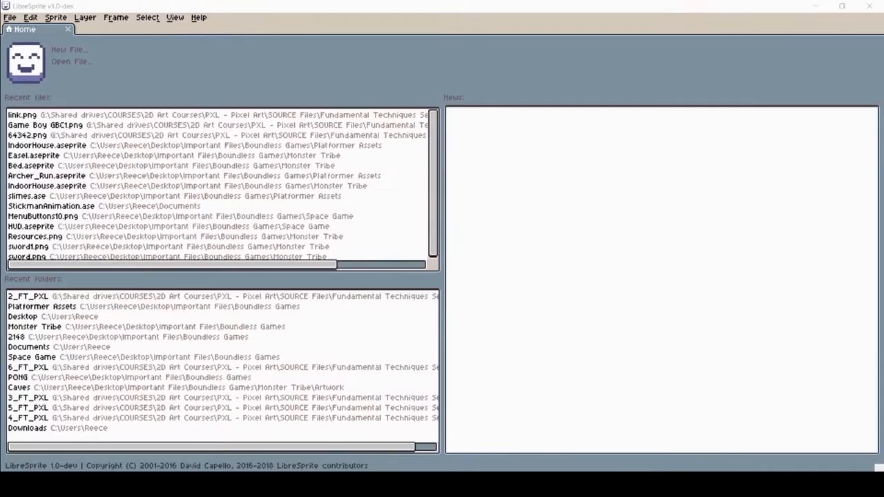
mouse_move(404, 129)
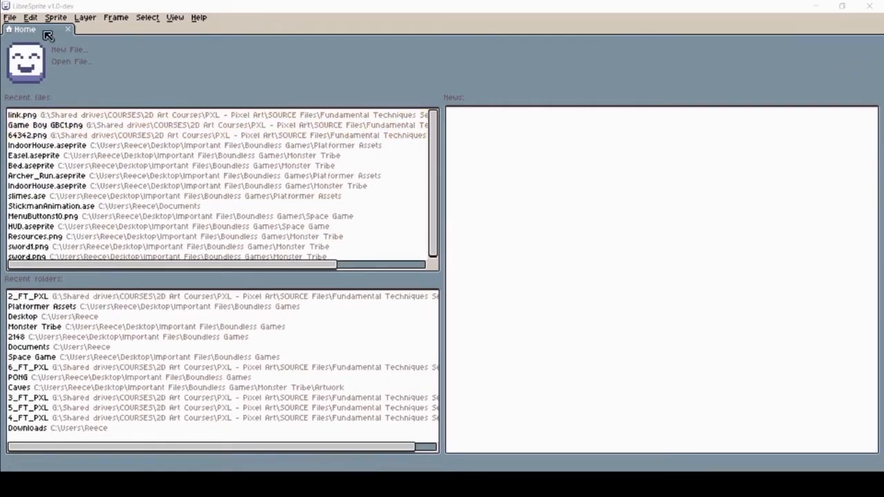
mouse_move(95, 56)
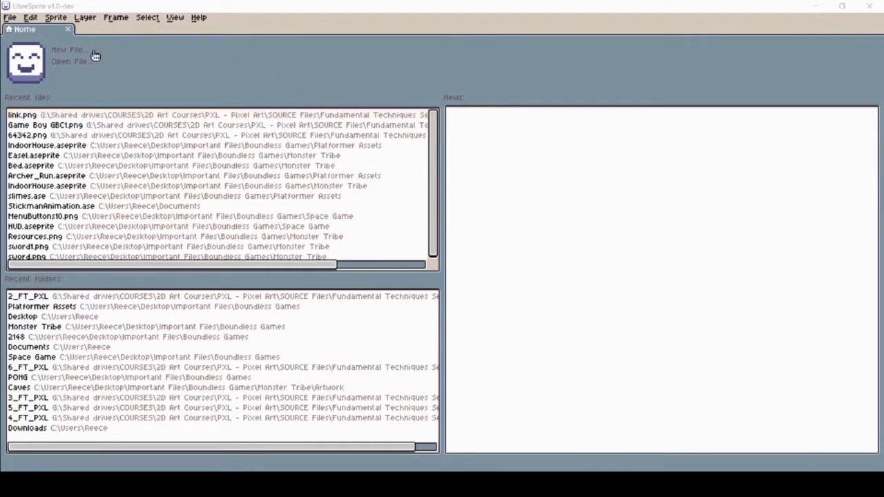
mouse_move(138, 73)
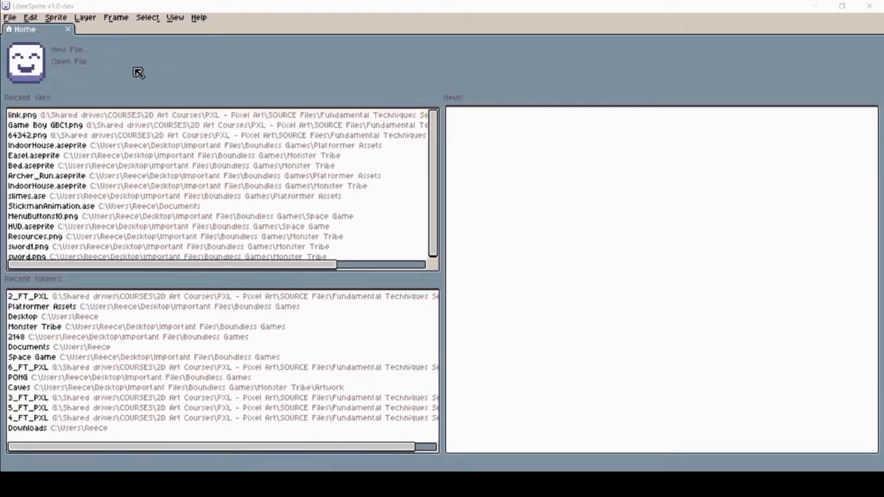
Start a new sprite and set its width and height to 16 px.
left_click(69, 49)
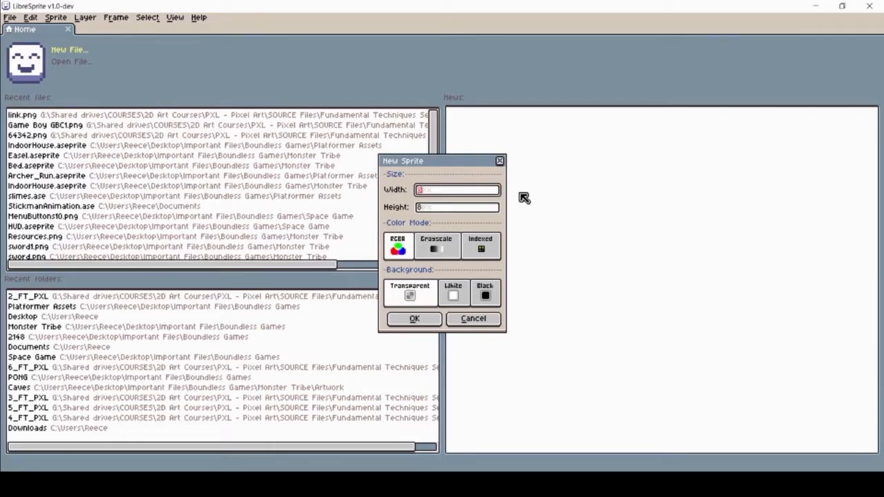
type("16")
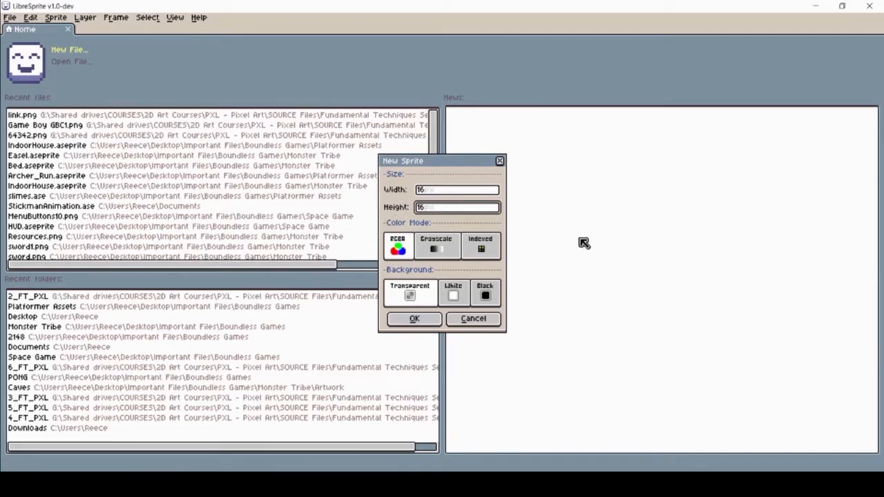
mouse_move(407, 293)
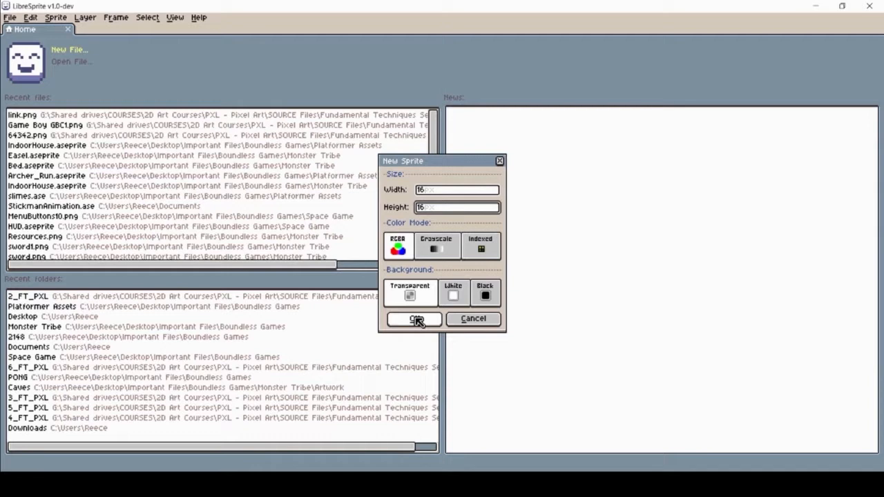
Create the blank 16×16 sprite and centre its canvas in the view.
left_click(415, 318)
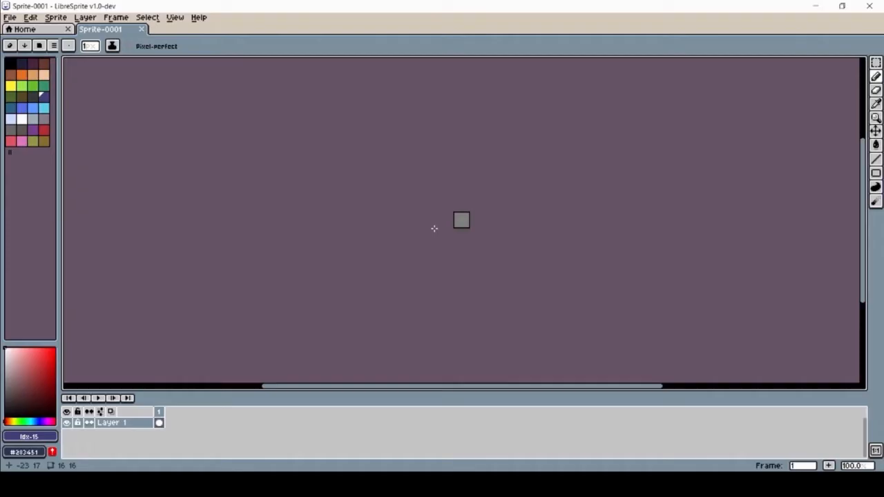
mouse_move(490, 242)
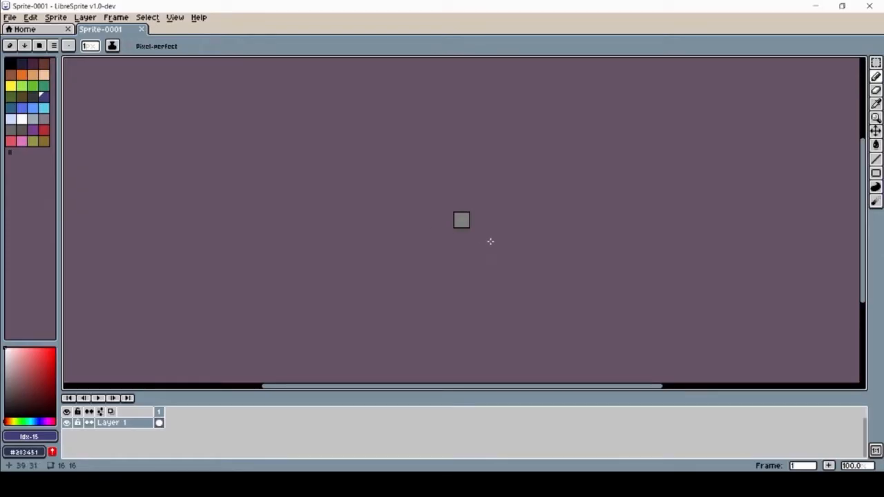
mouse_move(491, 238)
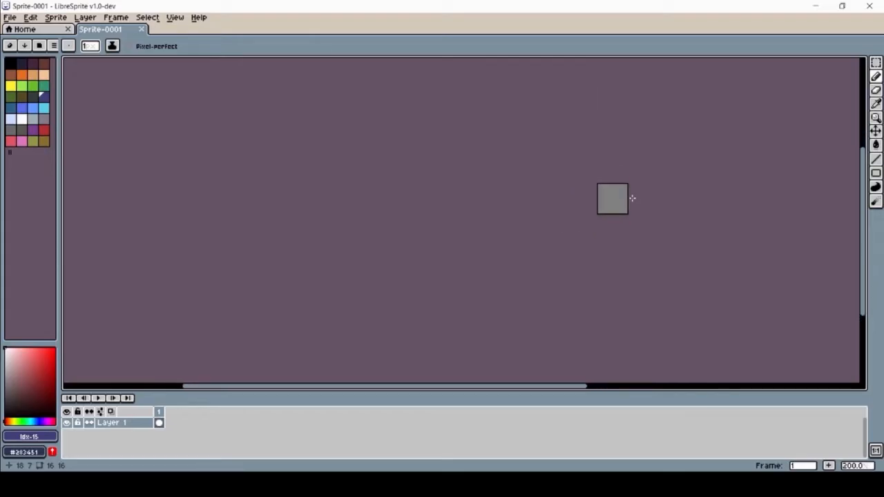
mouse_move(630, 198)
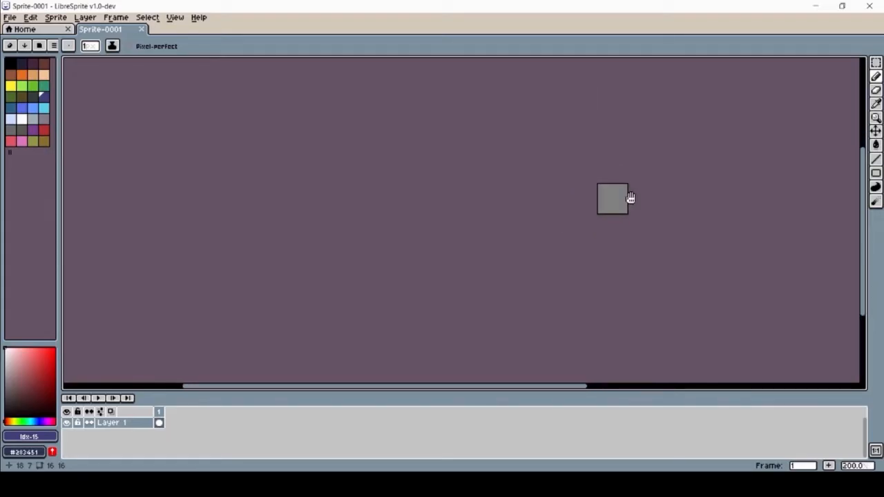
left_click_drag(612, 198, 582, 235)
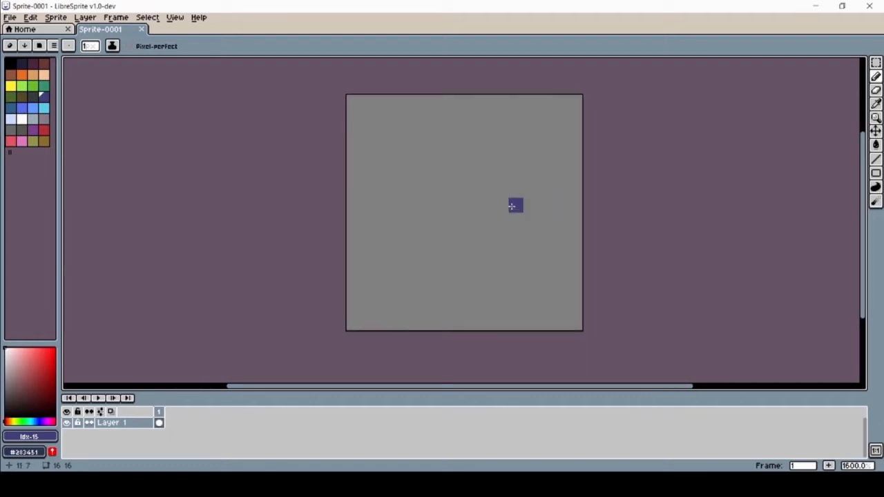
mouse_move(707, 332)
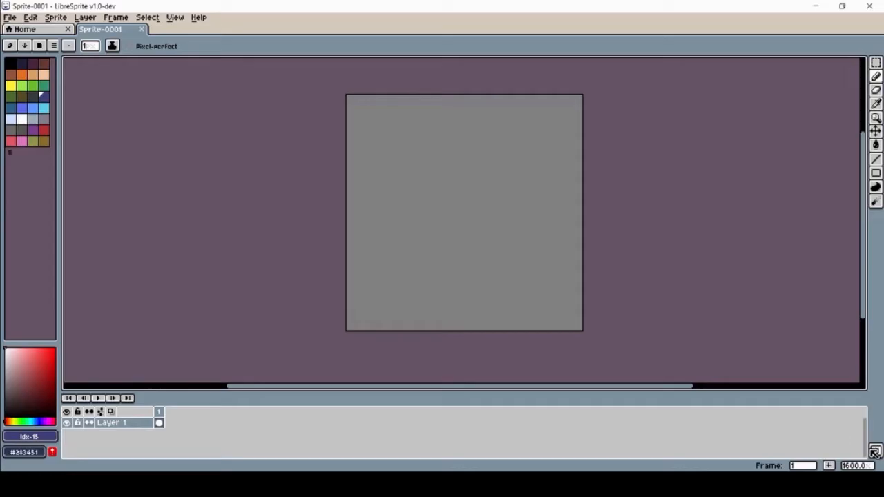
mouse_move(875, 451)
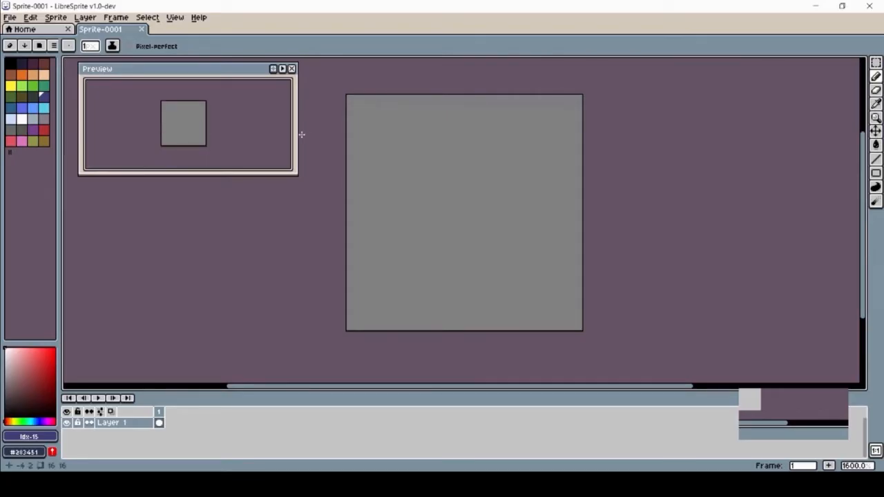
Shrink the Preview window to a compact thumbnail beside the canvas.
left_click_drag(297, 134, 241, 134)
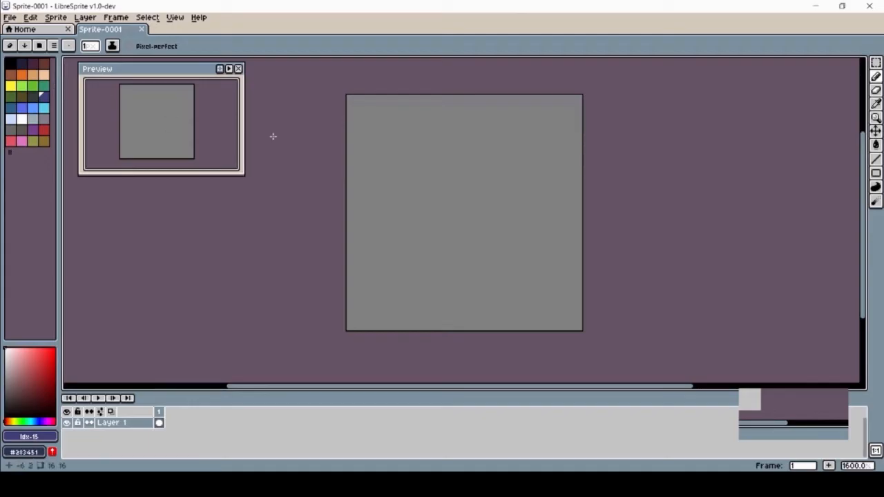
left_click(397, 175)
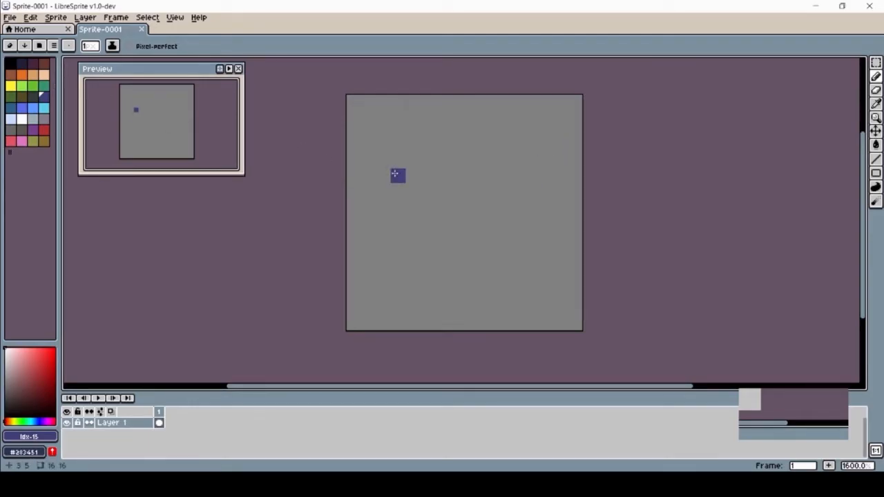
left_click_drag(397, 175, 428, 206)
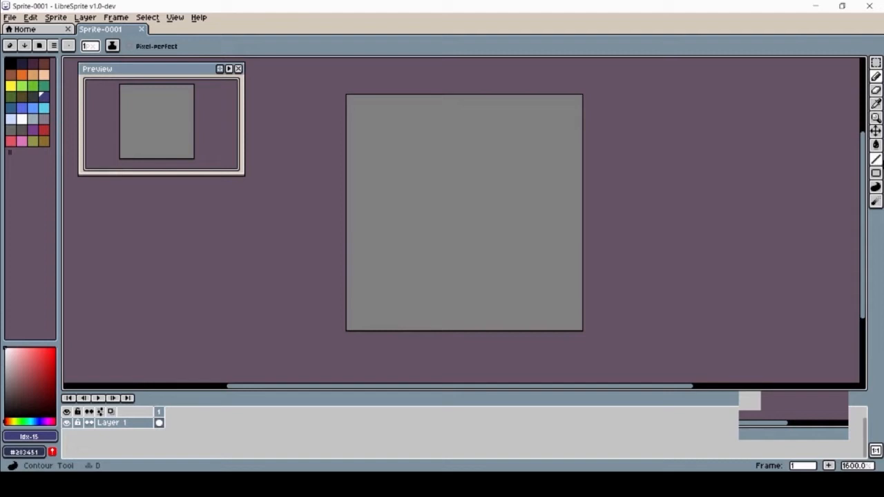
mouse_move(875, 76)
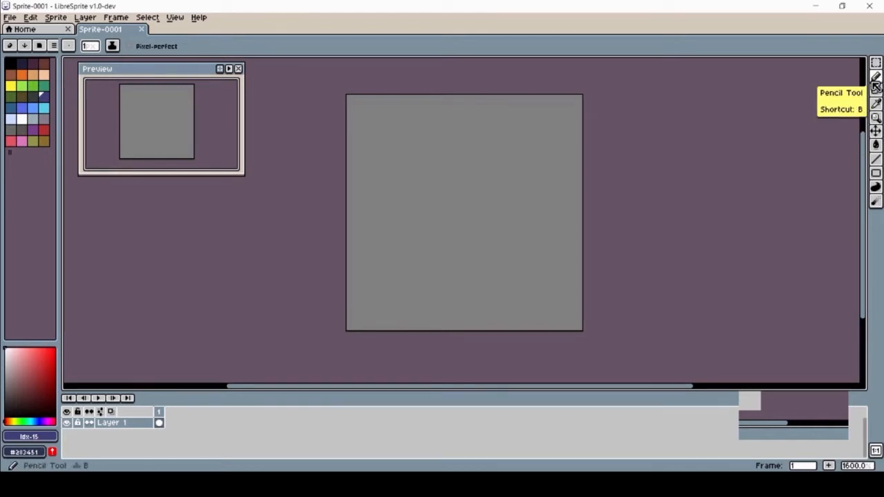
Draw a dark-blue blob with the Pencil and tidy its edges with the Eraser.
left_click(485, 146)
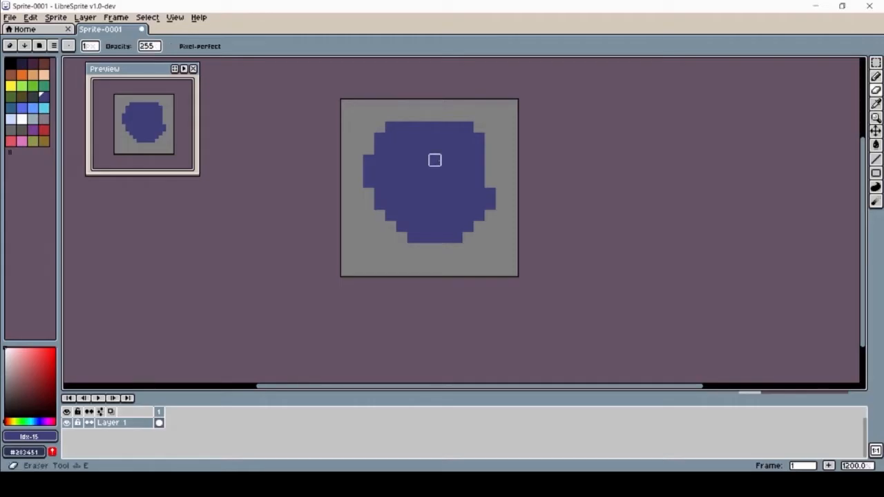
left_click(435, 156)
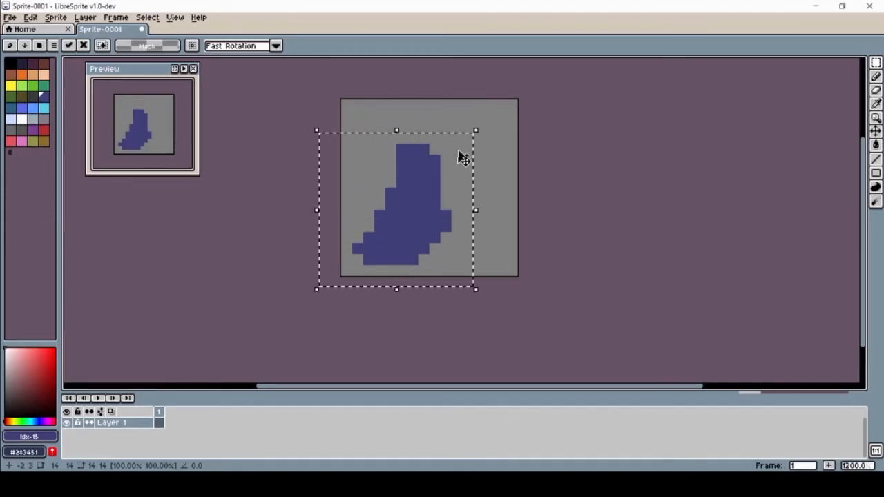
mouse_move(477, 131)
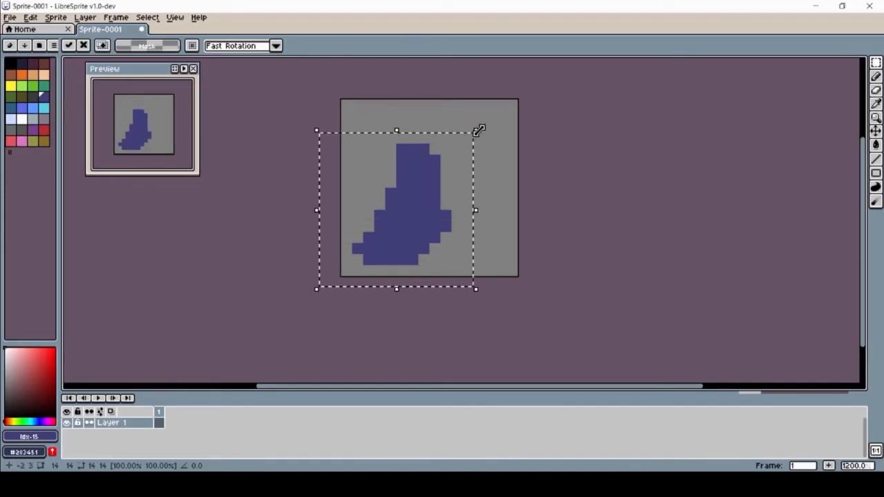
Scale the selected blue shape from its corner, then delete it to blank the canvas.
left_click_drag(480, 130, 497, 108)
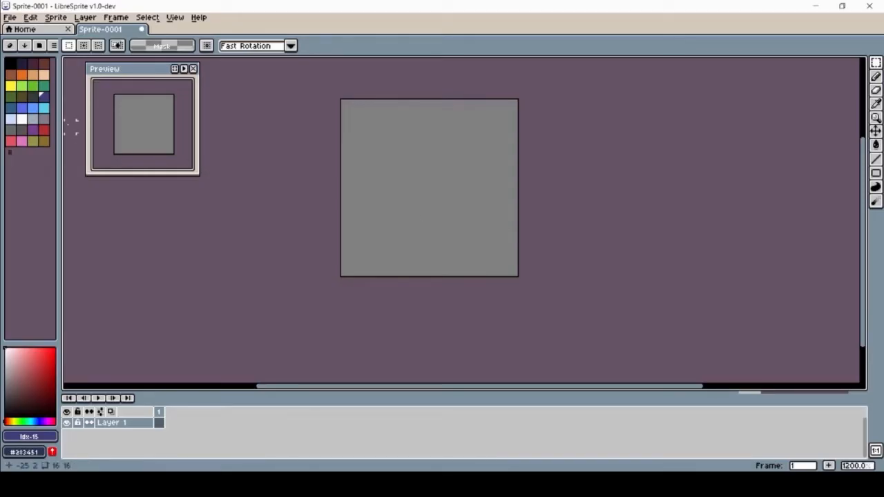
Paint a lime-green patch above the blue shape and eyedrop the blue as drawing colour.
left_click(20, 76)
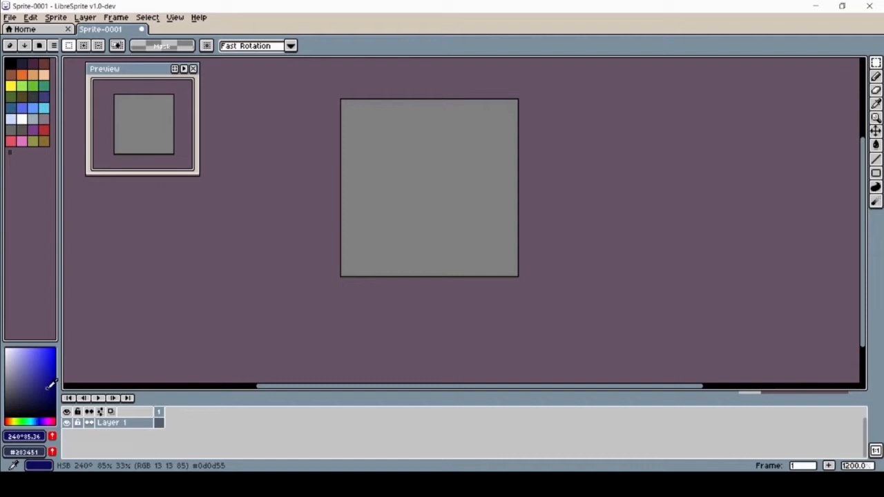
left_click(42, 394)
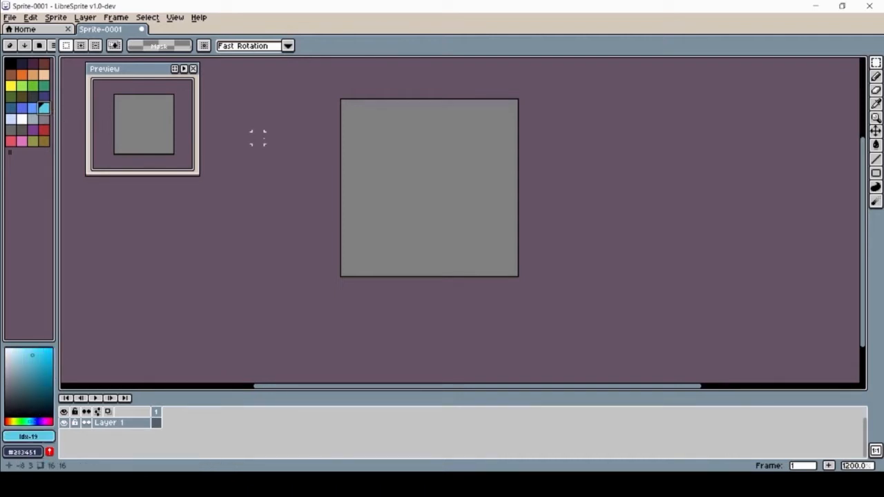
left_click(369, 204)
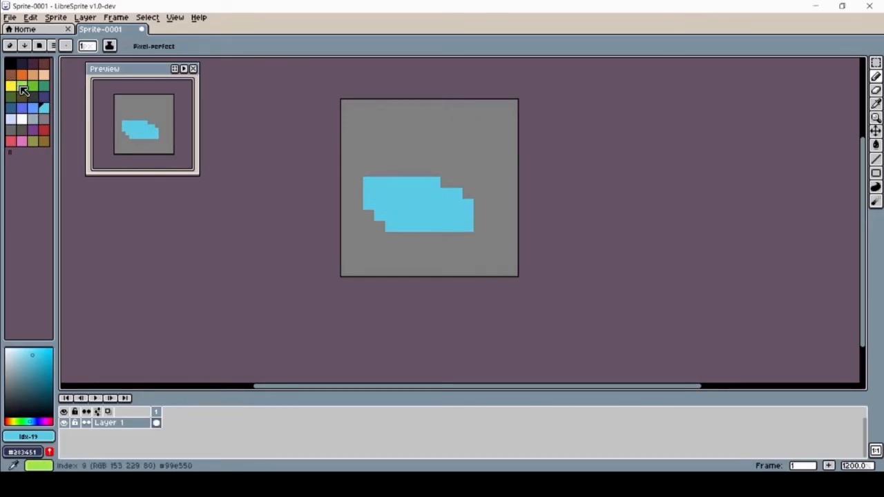
left_click_drag(408, 171, 469, 197)
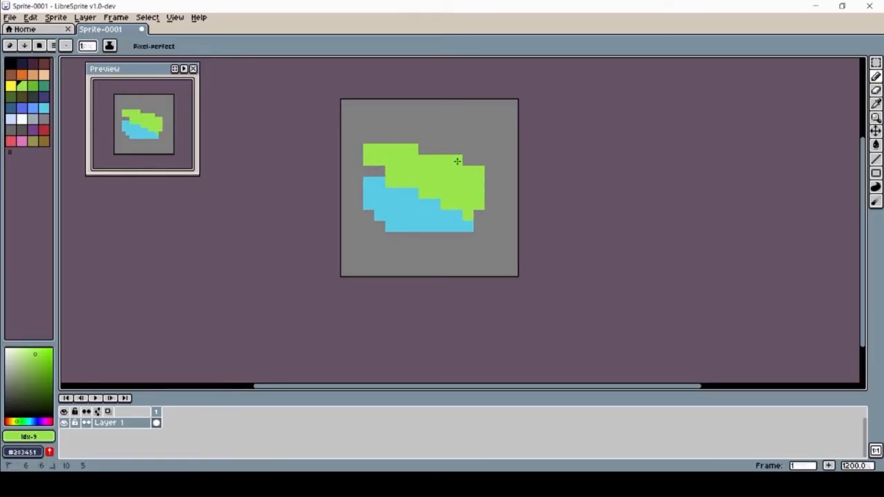
left_click(441, 149)
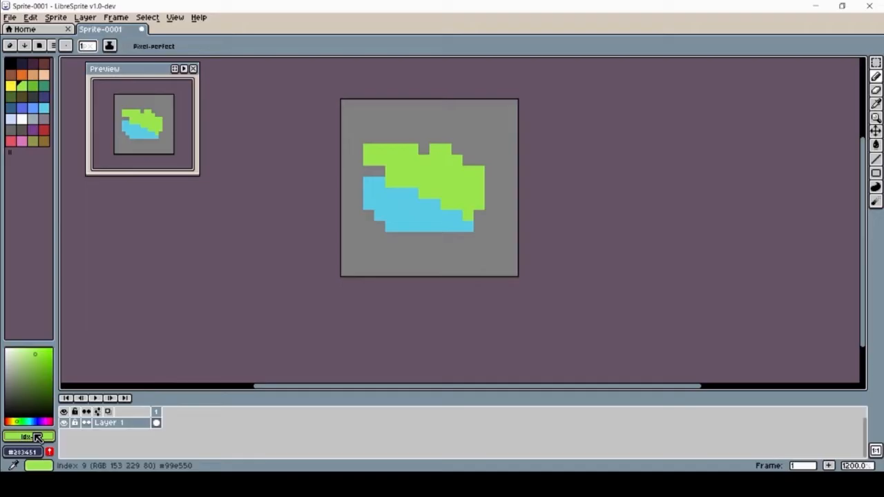
mouse_move(35, 437)
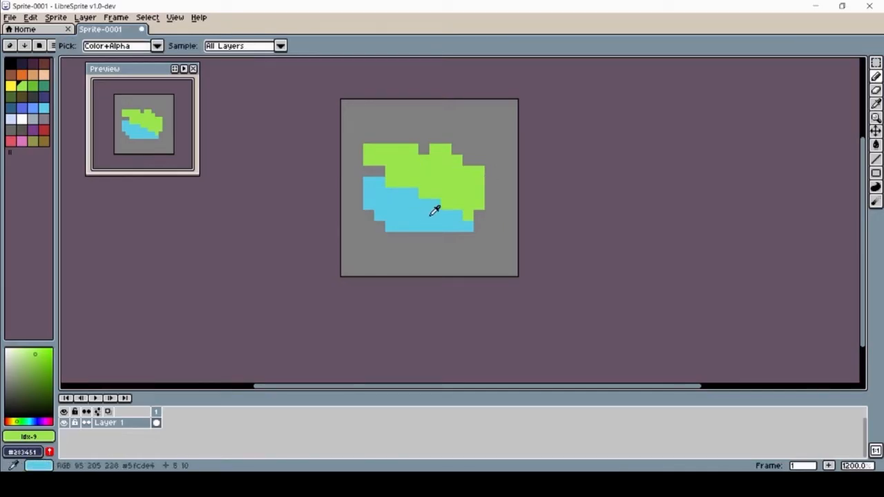
mouse_move(413, 199)
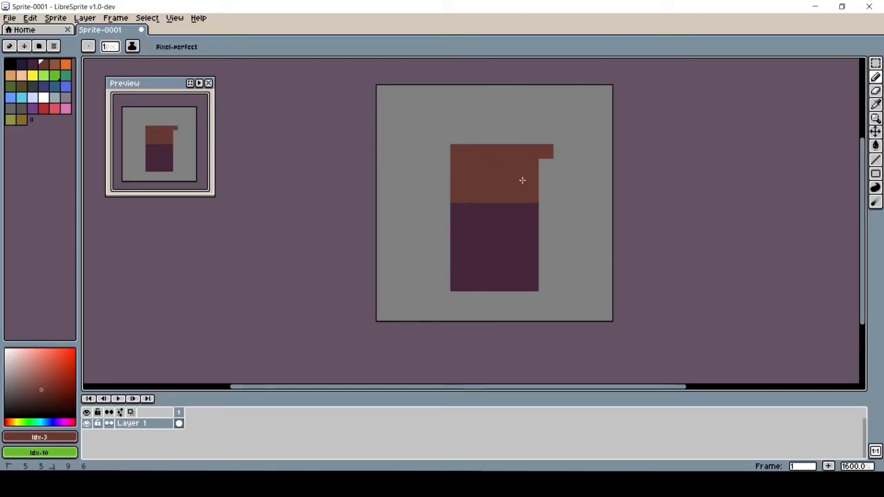
Pencil in the brown head, white eyes and dark purple two-legged body.
left_click(545, 152)
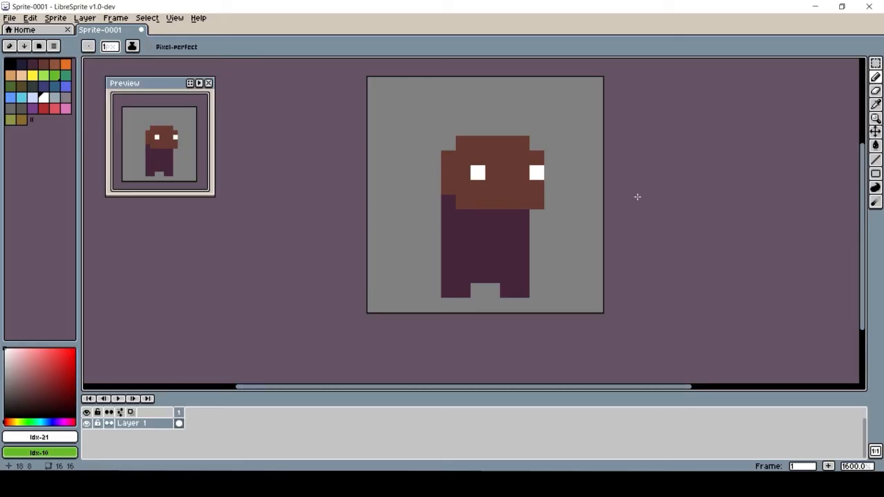
mouse_move(235, 126)
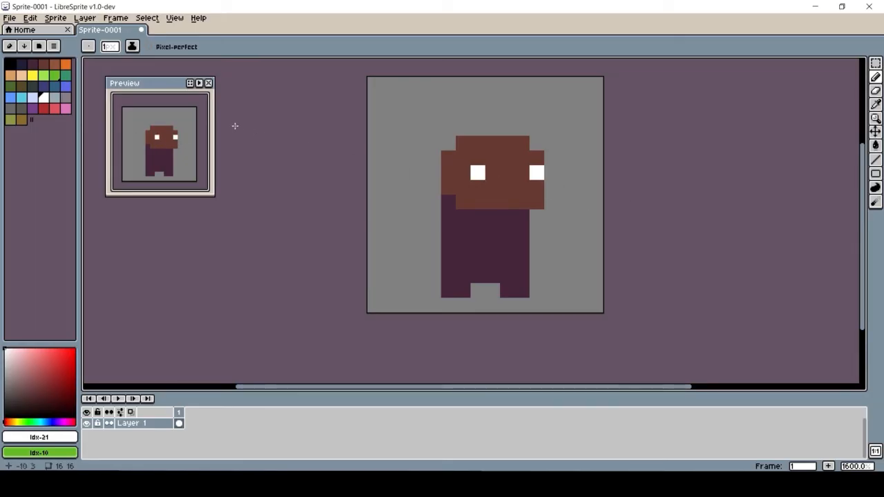
Save the sprite to the Desktop as character.ase.
left_click(9, 18)
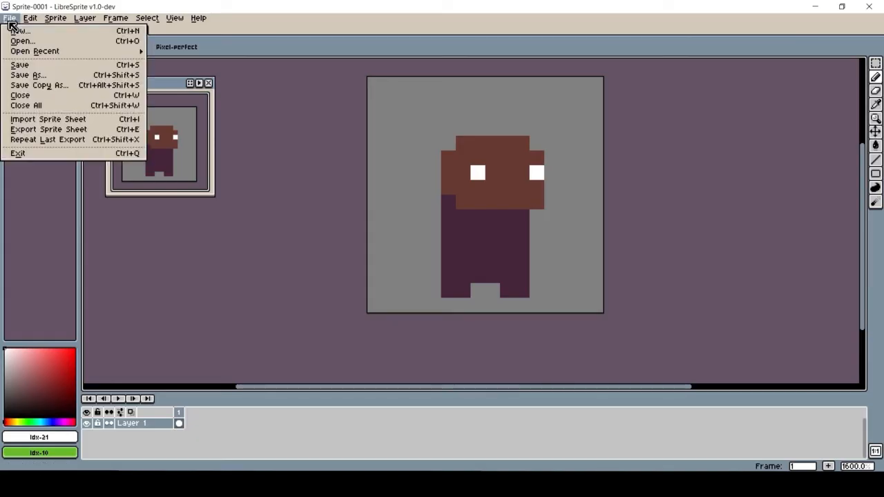
mouse_move(28, 75)
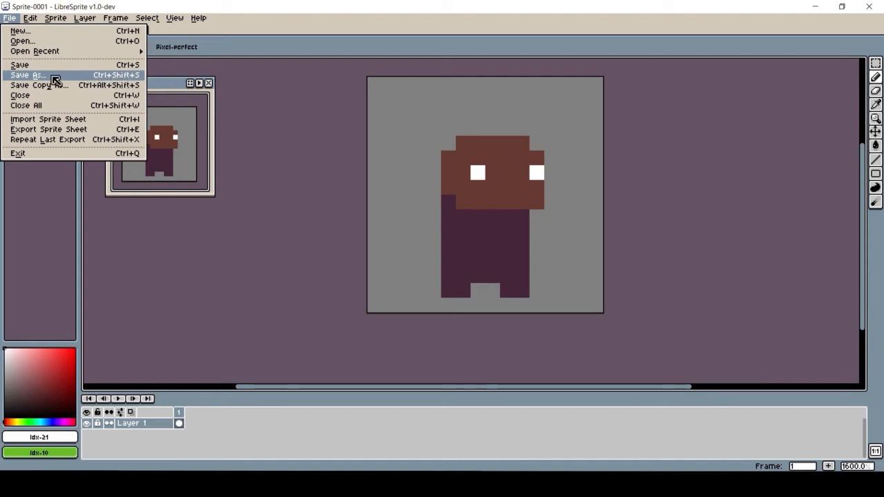
left_click(28, 75)
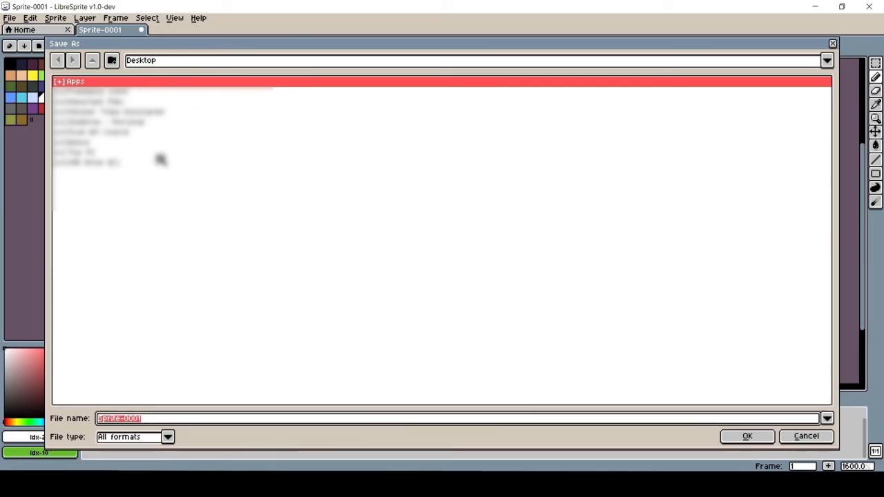
mouse_move(150, 131)
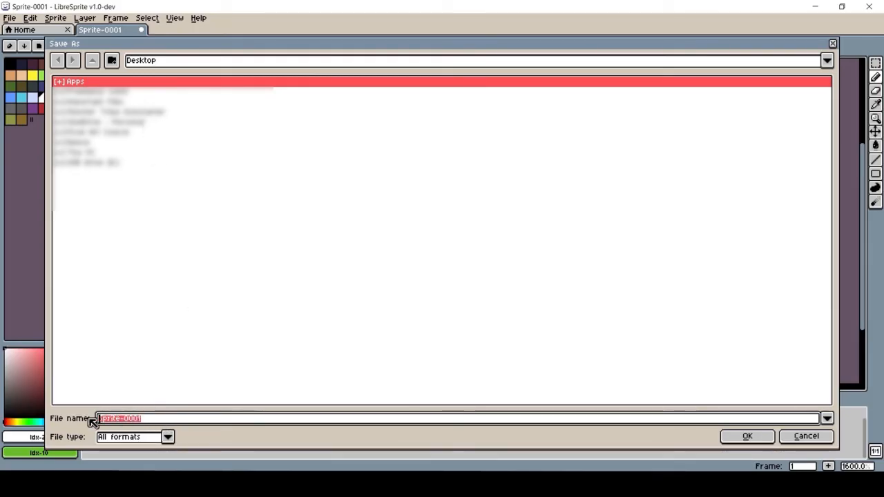
mouse_move(286, 229)
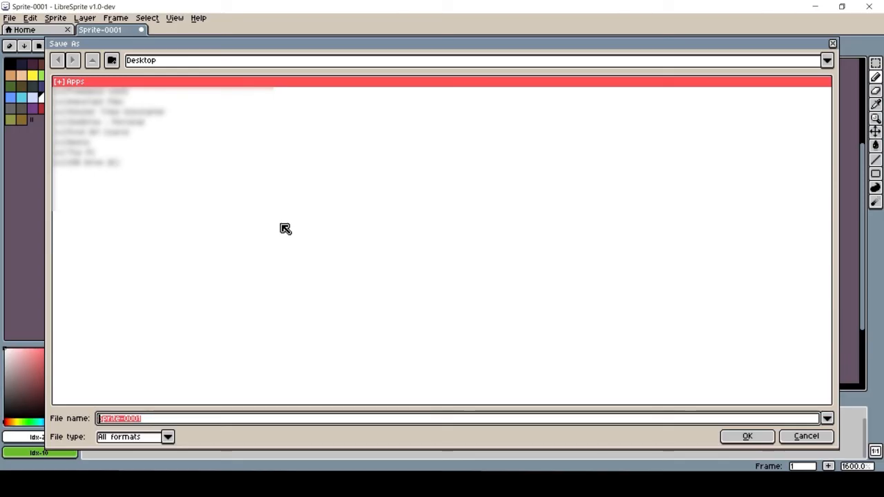
type("character.ase")
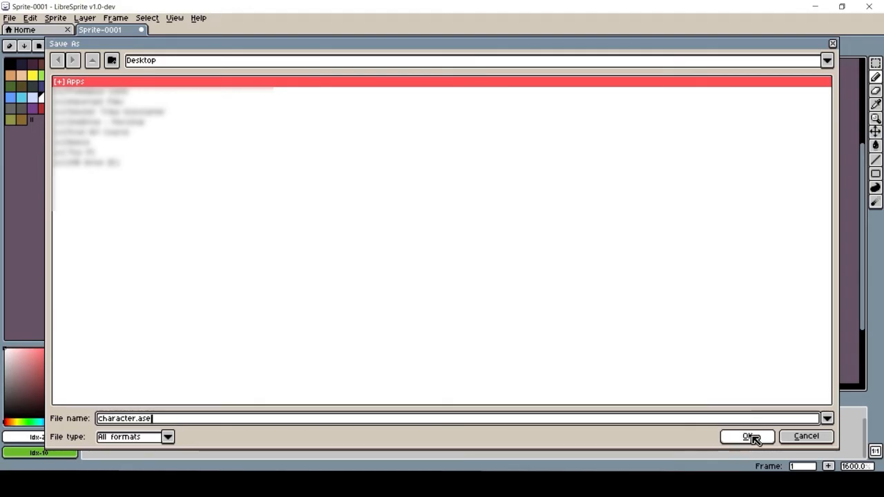
left_click(746, 436)
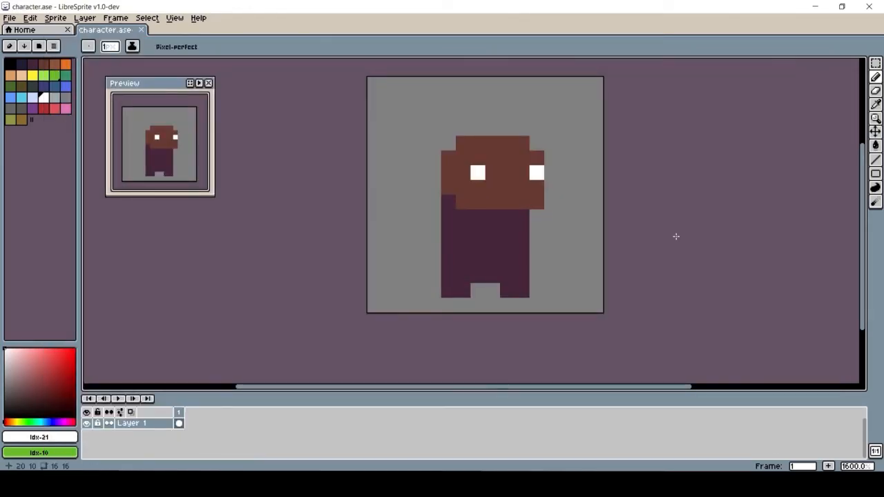
mouse_move(337, 181)
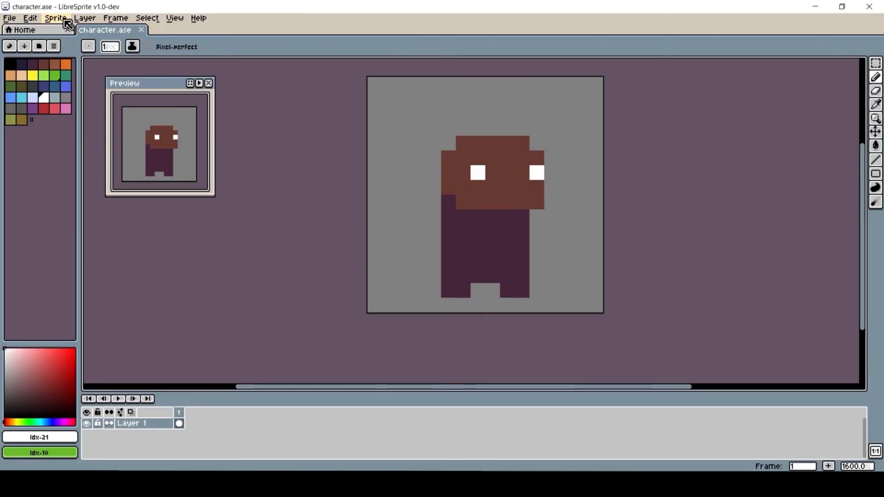
Open the Sprite menu to reach Sprite Size.
left_click(55, 18)
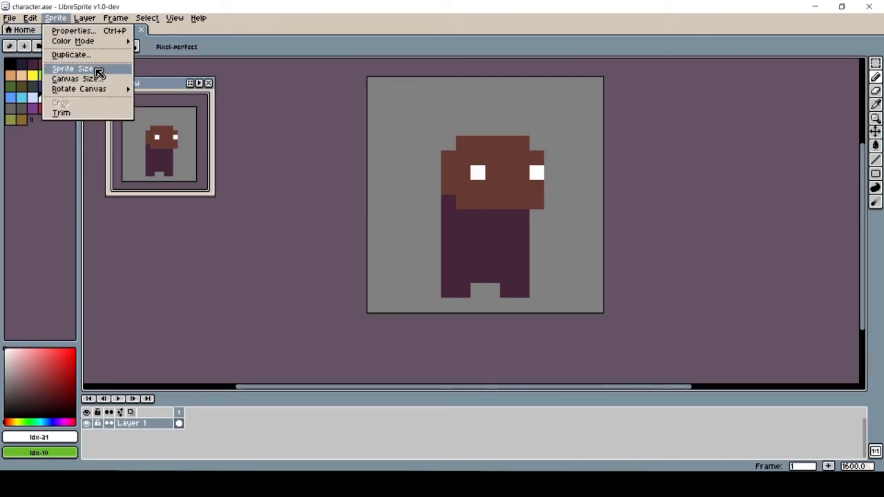
Resize the sprite to 800% (128×128) using Nearest-neighbor interpolation.
left_click(72, 68)
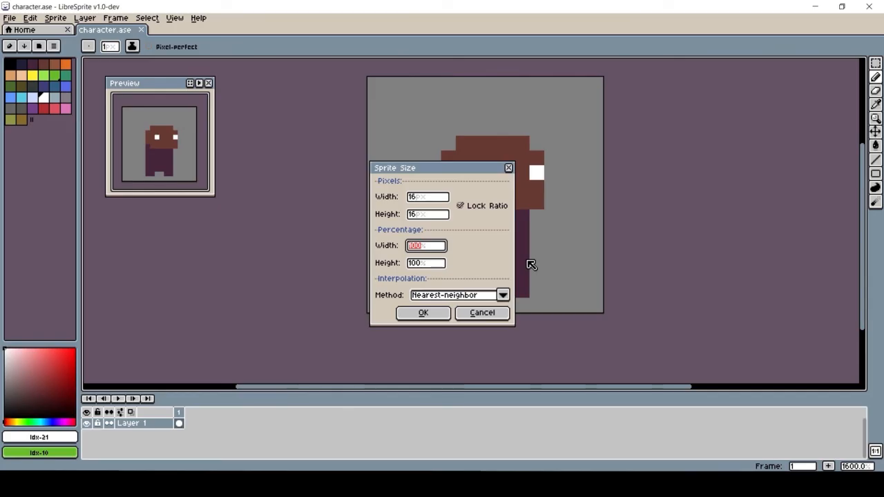
type("800")
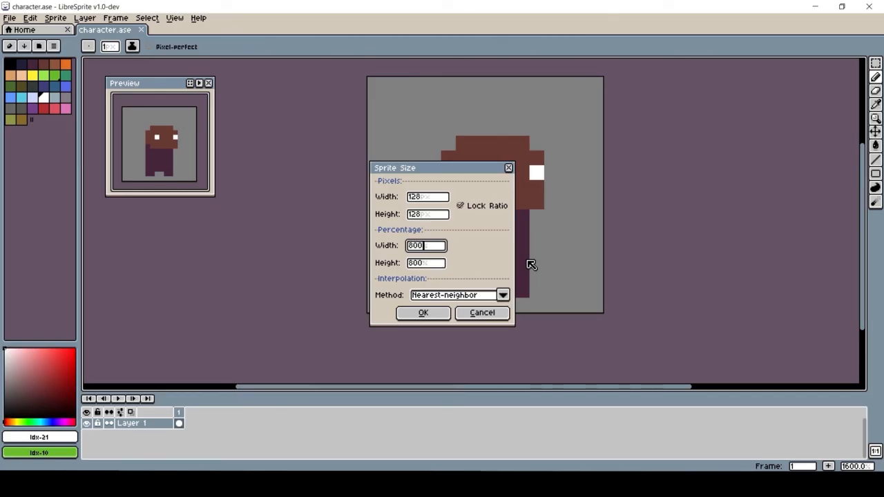
mouse_move(435, 245)
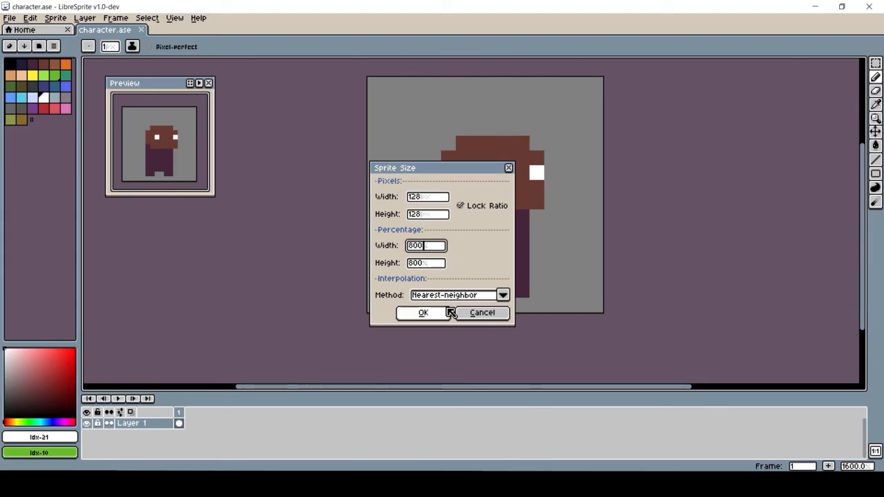
left_click(503, 295)
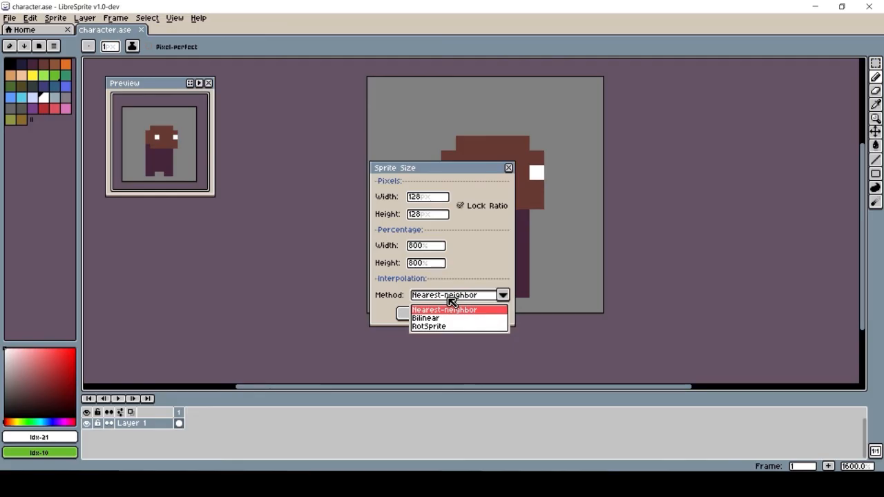
left_click(444, 309)
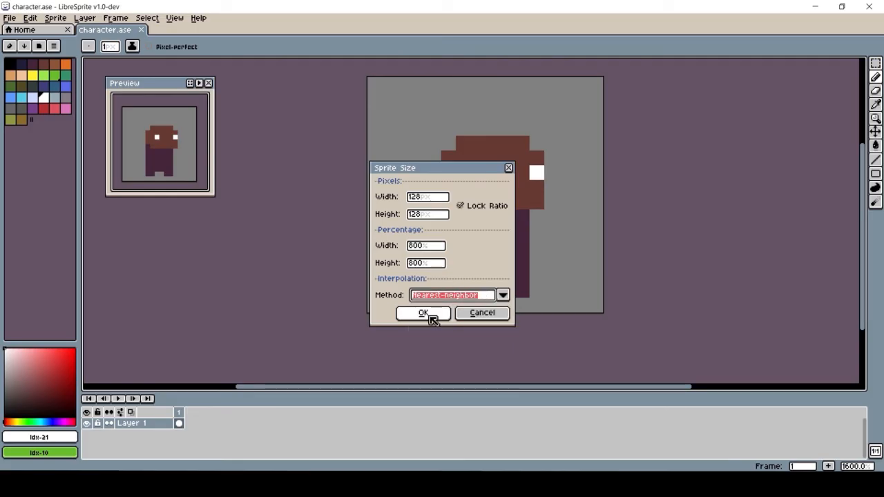
left_click(423, 313)
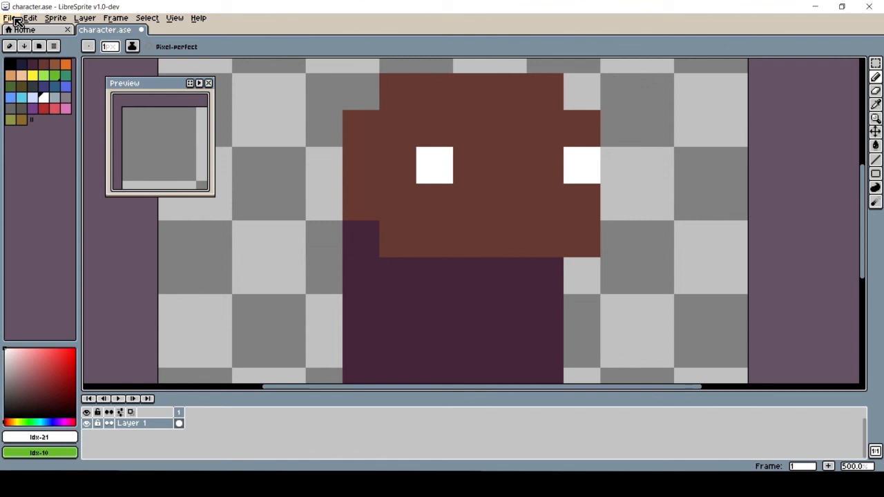
Save the enlarged 128x128 sprite under the name character.png, replacing the .ase extension.
left_click(10, 18)
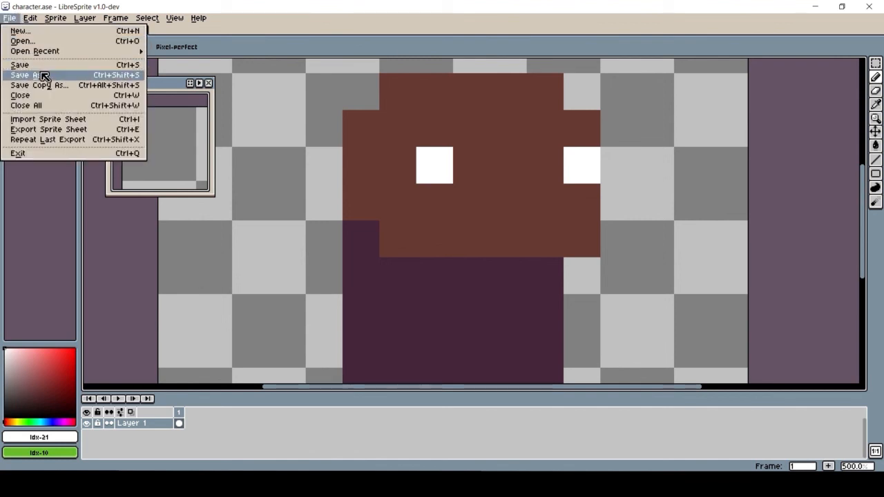
left_click(29, 74)
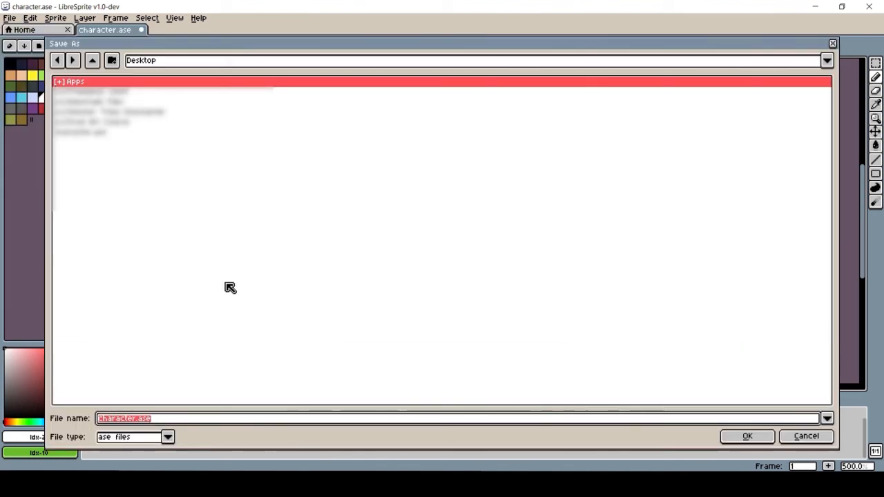
left_click(124, 419)
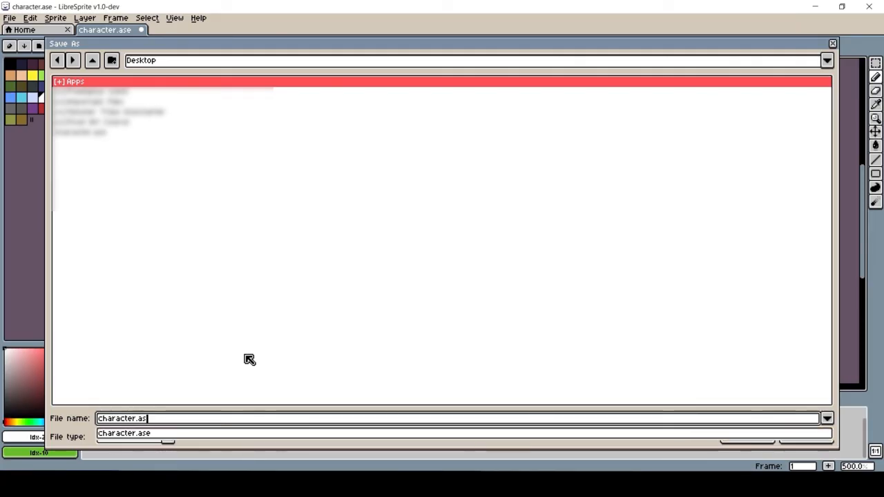
key("BackSpace")
type("png")
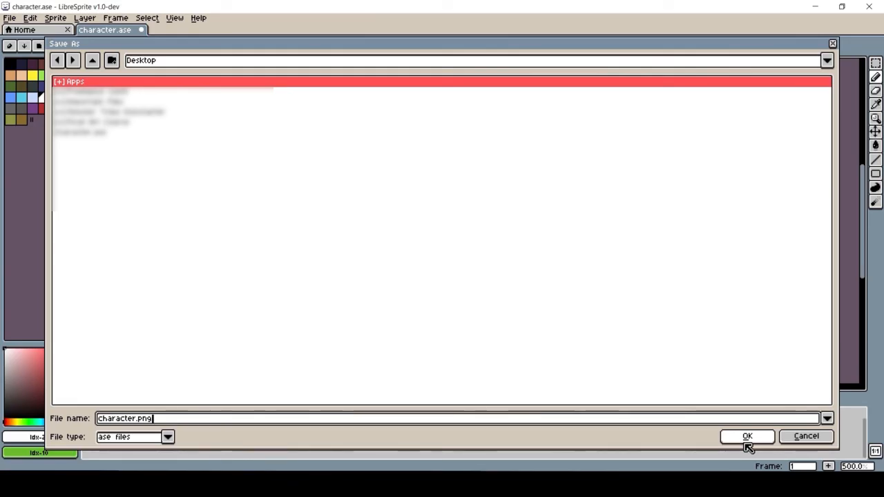
left_click(747, 436)
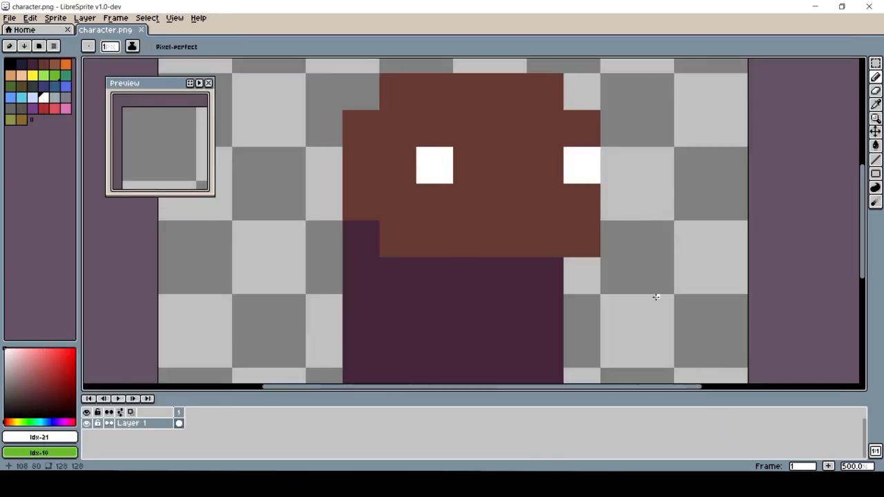